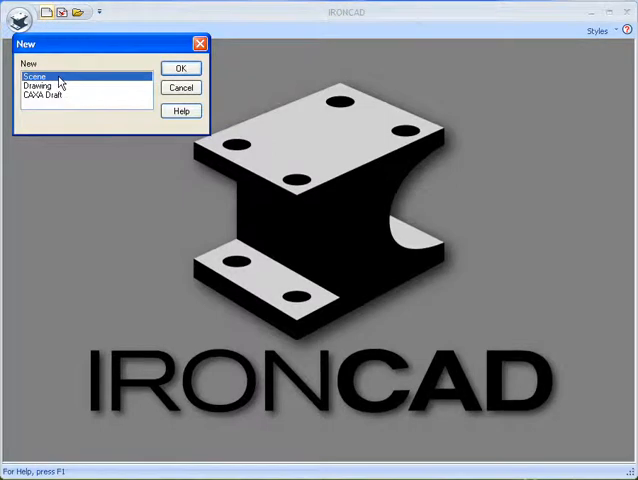
mouse_move(60, 100)
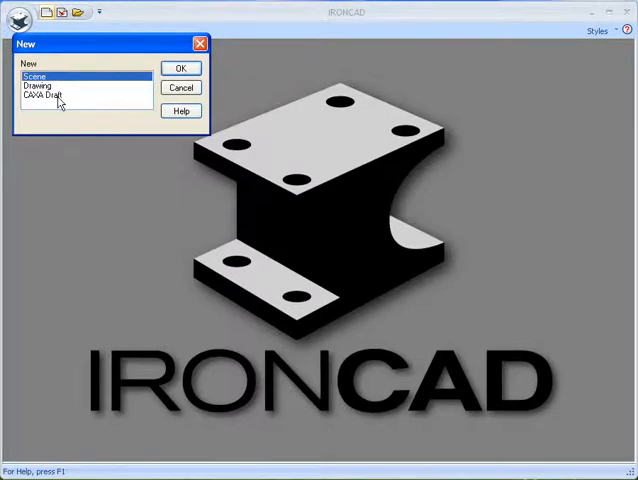
- Create a new CAXA Draft document from the A3 template
click(50, 96)
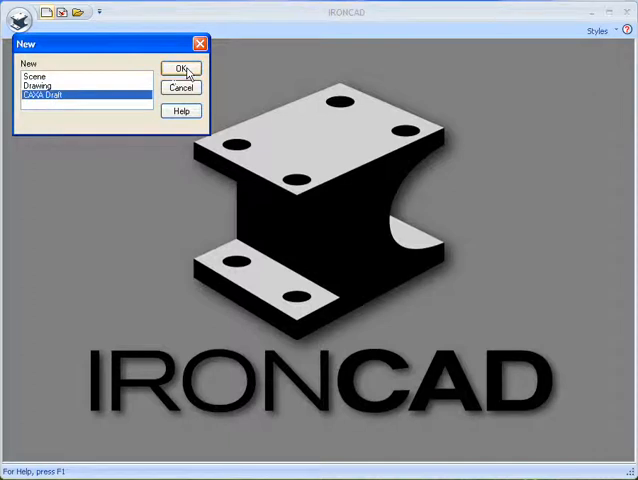
click(180, 68)
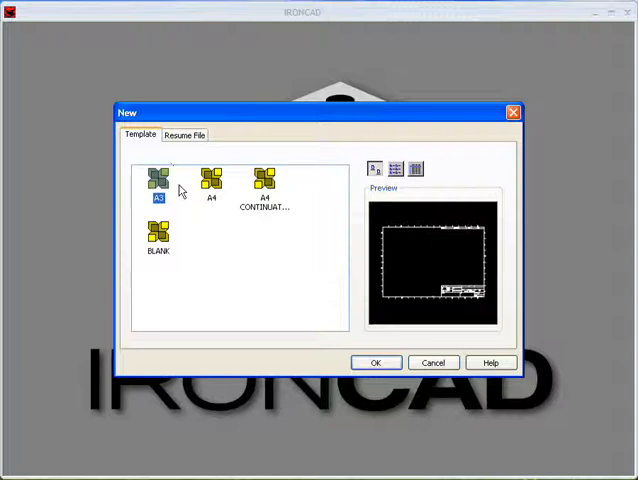
mouse_move(212, 264)
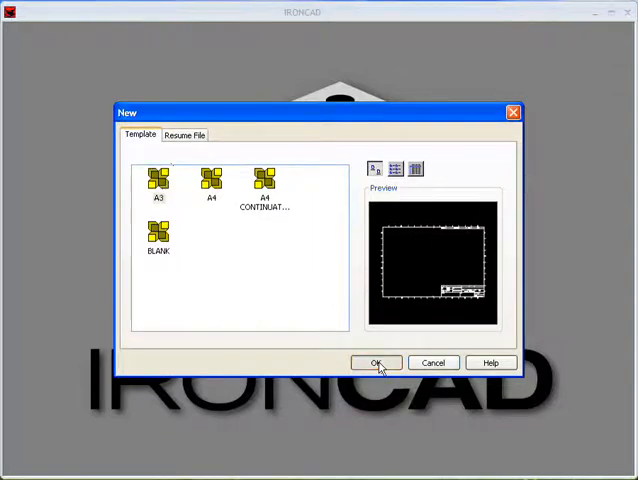
click(376, 362)
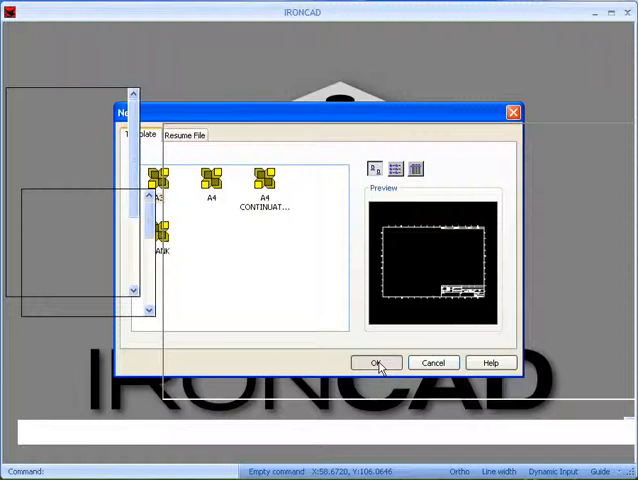
- Let the A3 sheet load, then show the Common and Paper ribbon commands
click(376, 362)
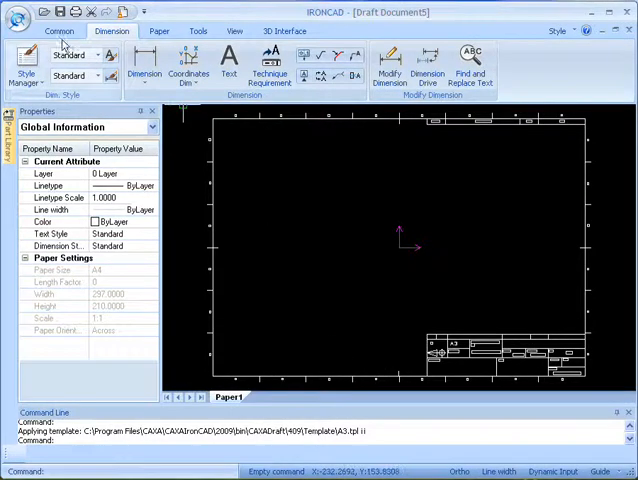
click(58, 32)
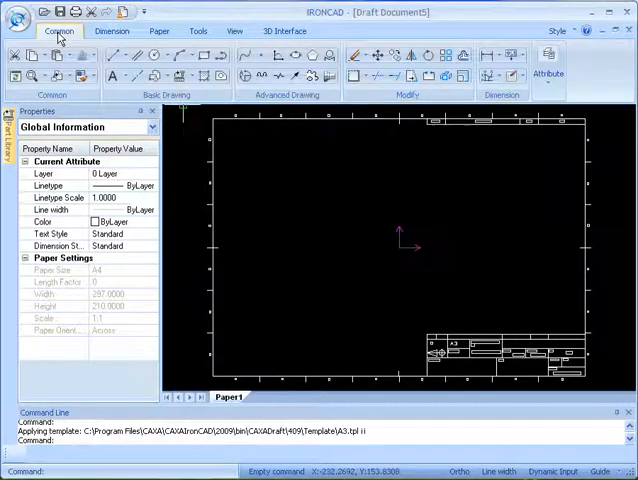
click(112, 32)
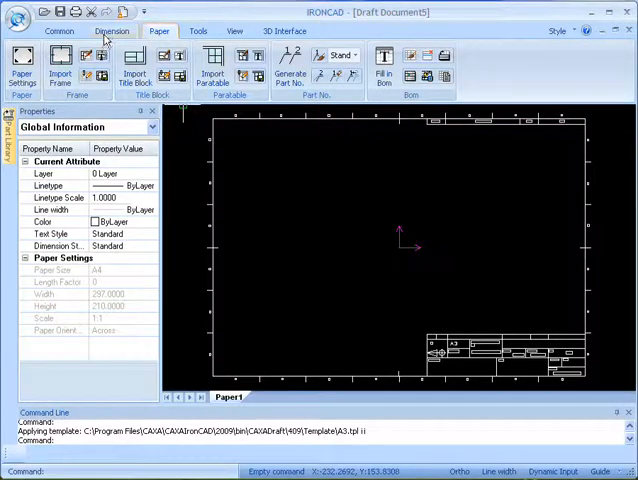
click(60, 32)
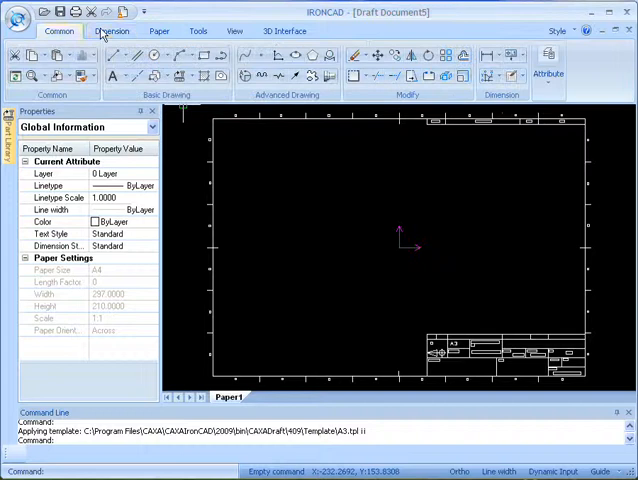
click(60, 32)
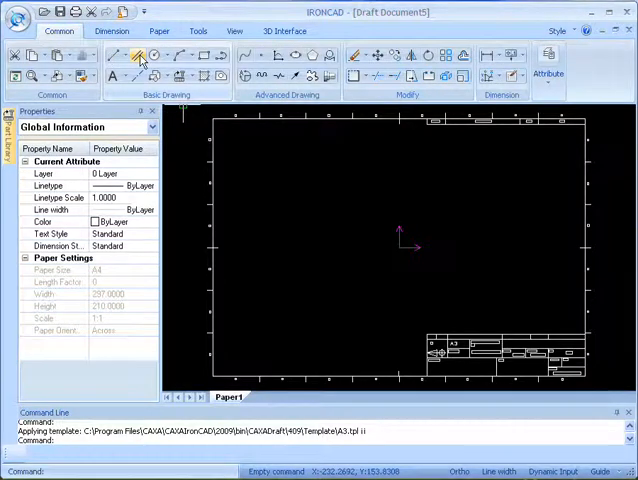
click(138, 58)
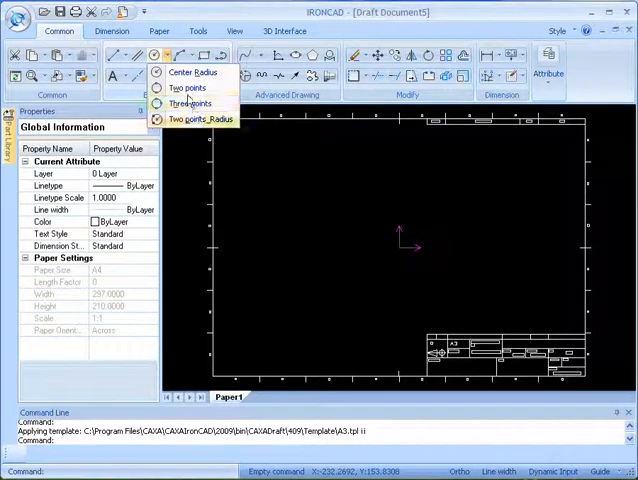
mouse_move(194, 72)
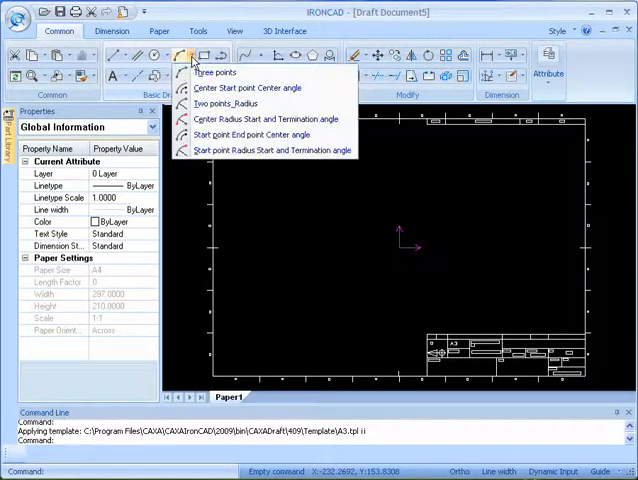
mouse_move(204, 96)
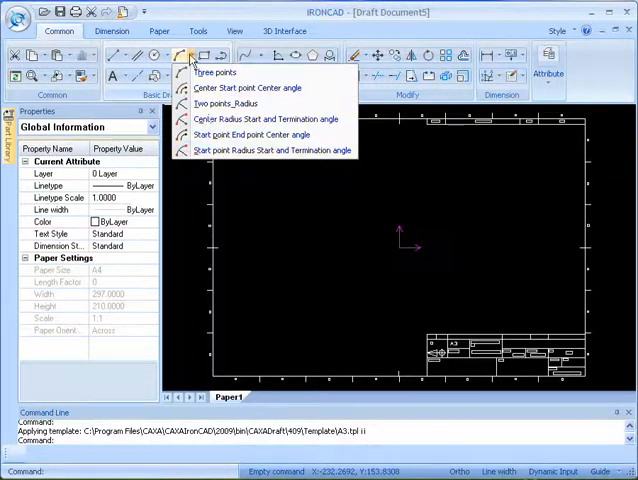
click(184, 56)
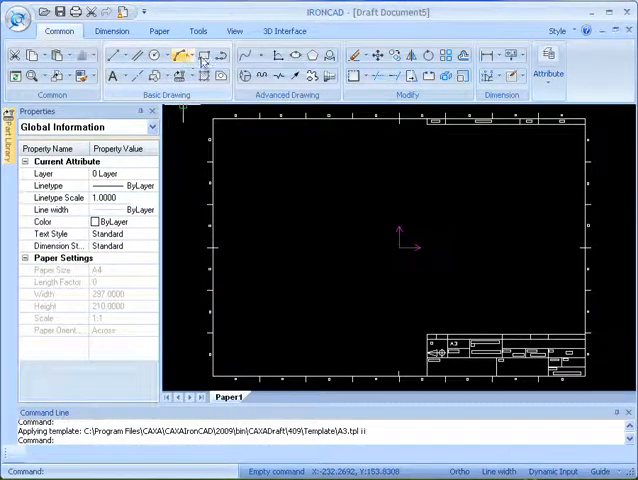
click(112, 32)
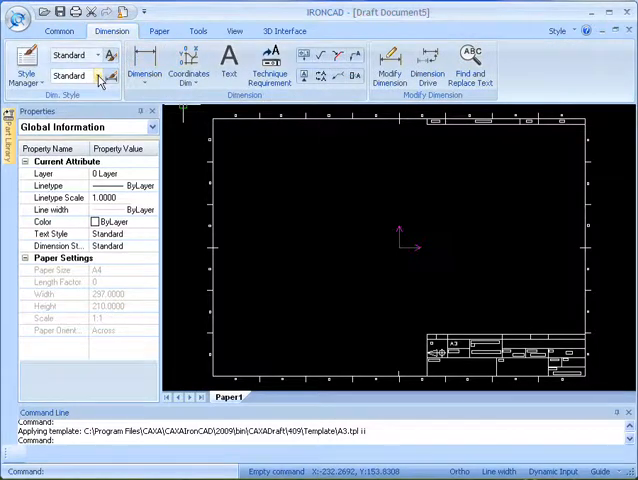
click(112, 76)
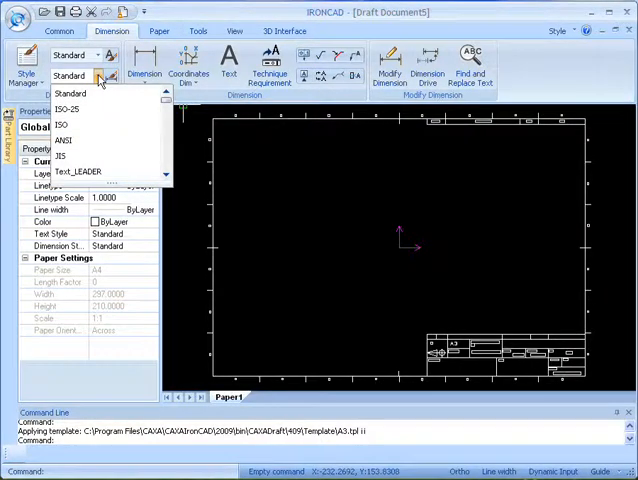
click(158, 32)
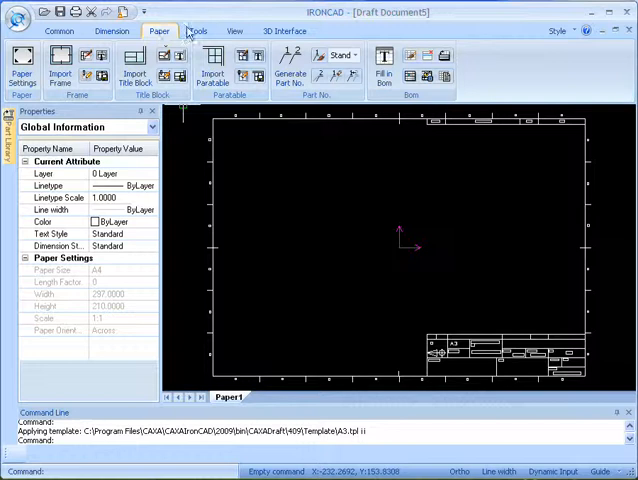
click(196, 32)
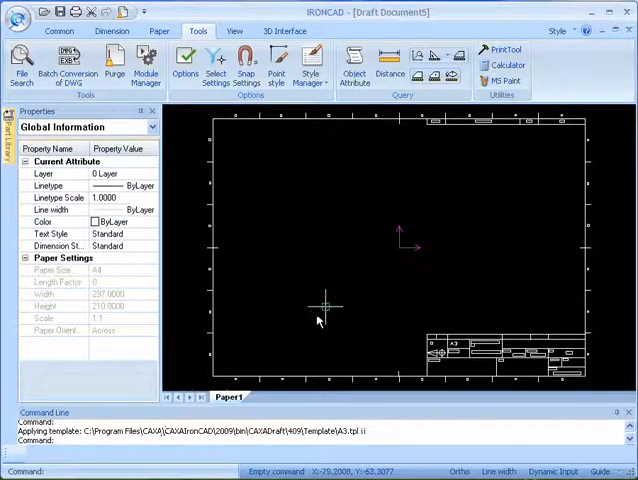
mouse_move(328, 282)
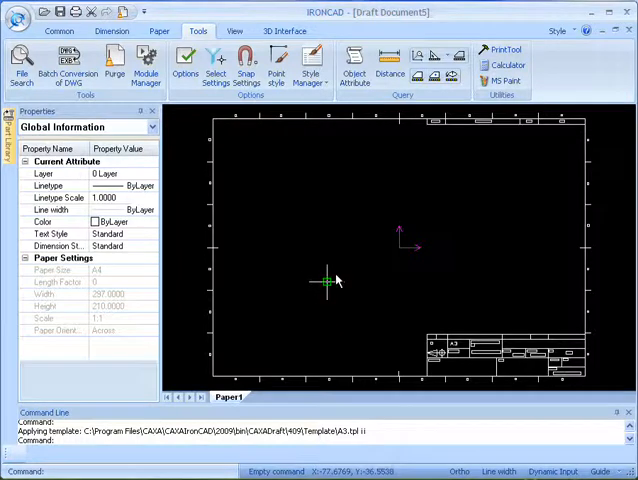
mouse_move(432, 284)
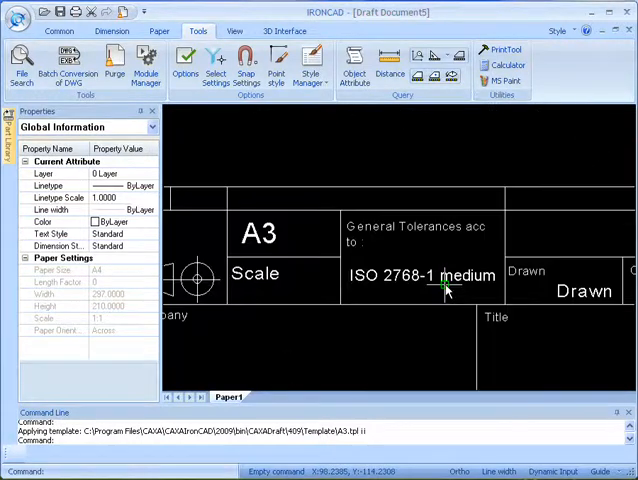
scroll(down, 3)
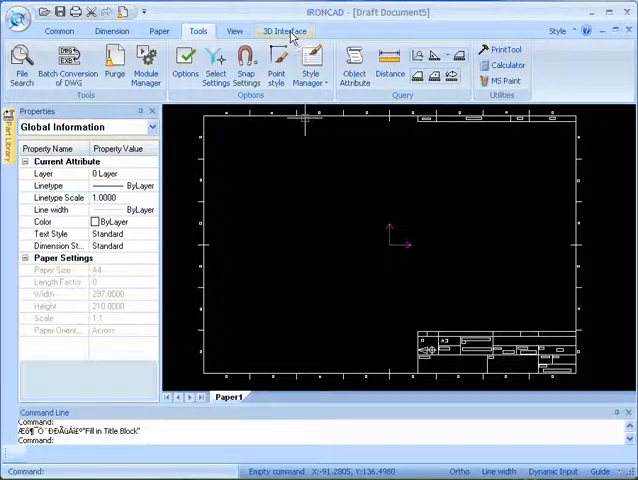
- Start Standard View from the 3D Interface tools and load the 3D part file
click(284, 32)
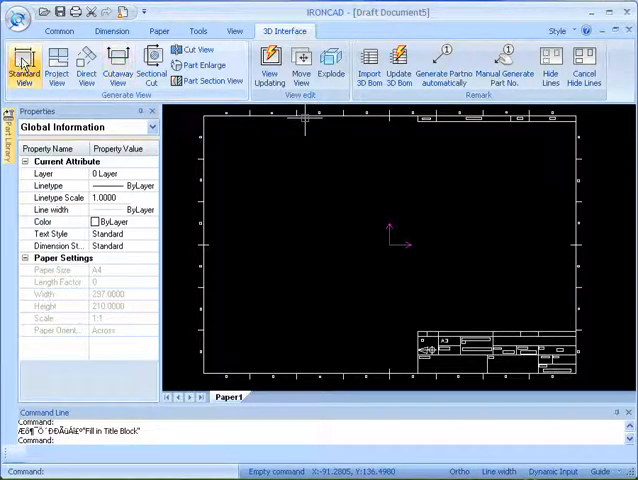
click(24, 70)
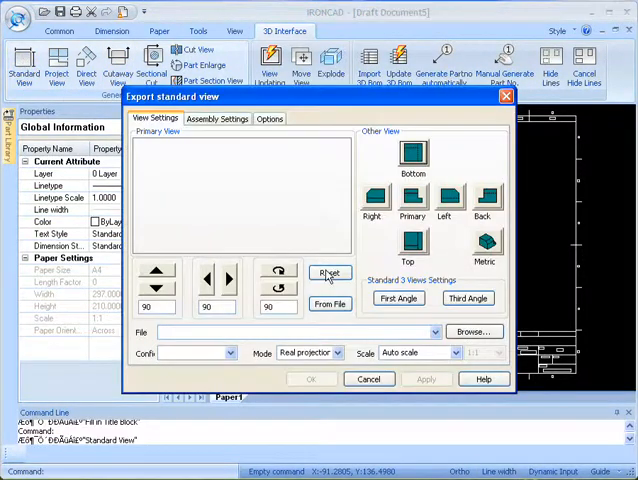
click(472, 332)
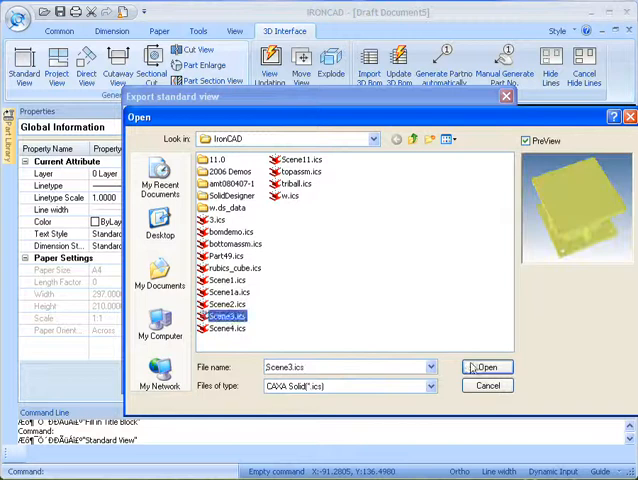
click(488, 368)
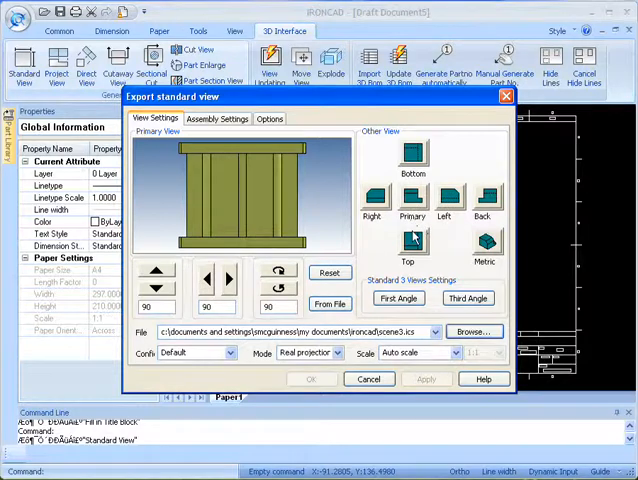
- Preview the primary view from above, return it to the front, and accept the view setup
click(408, 240)
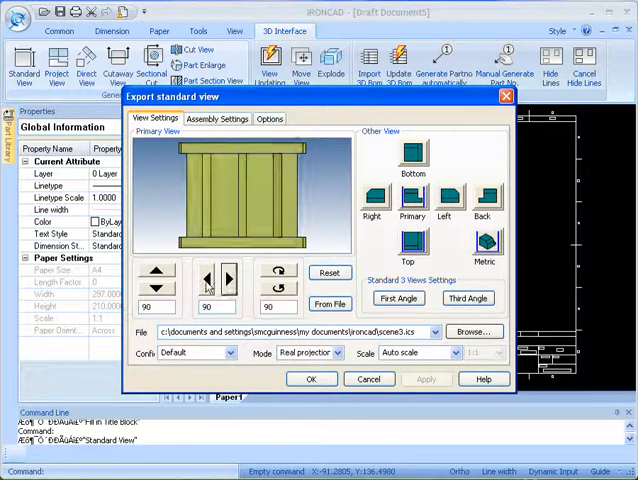
click(156, 280)
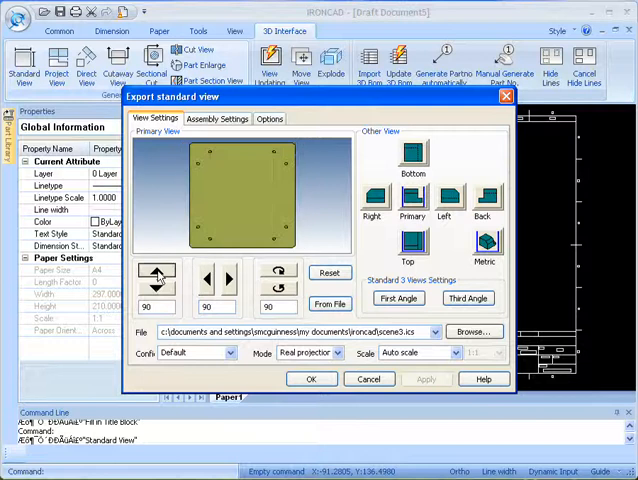
click(156, 272)
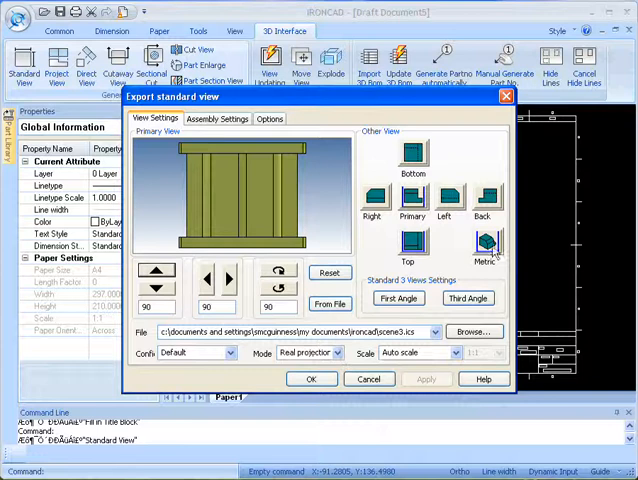
click(368, 380)
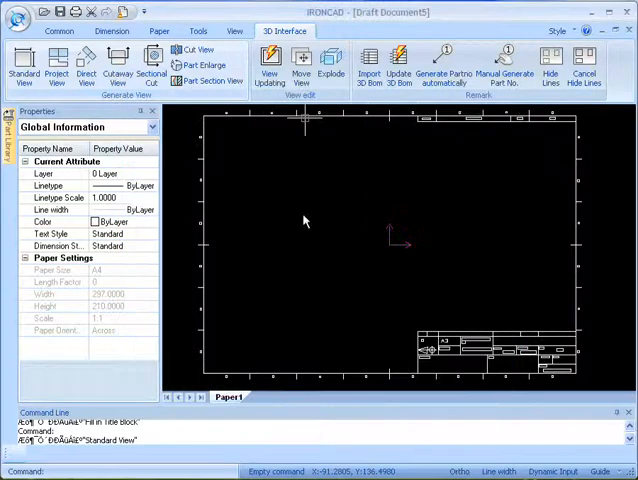
- Place the part's front, top and isometric views on the A3 sheet
click(22, 64)
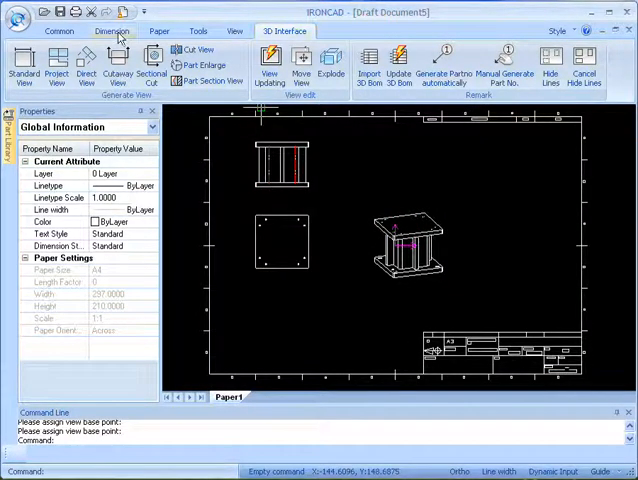
click(112, 32)
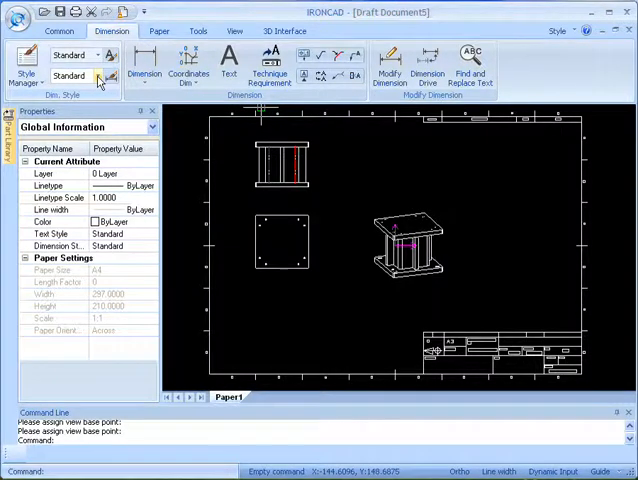
- Make ISO the current dimension style and bring up the style manager
click(108, 76)
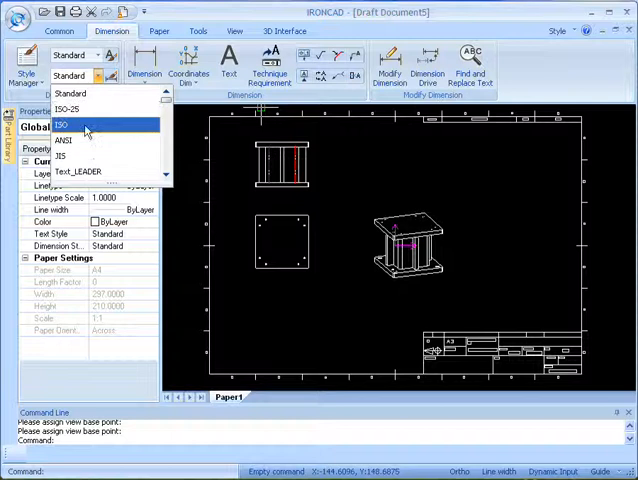
click(62, 122)
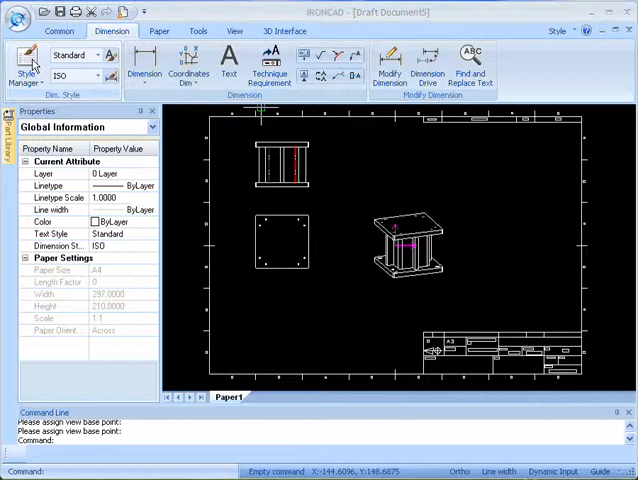
click(30, 64)
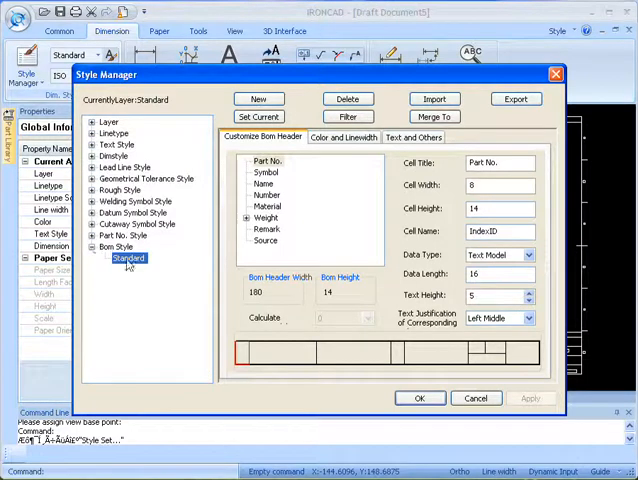
mouse_move(192, 286)
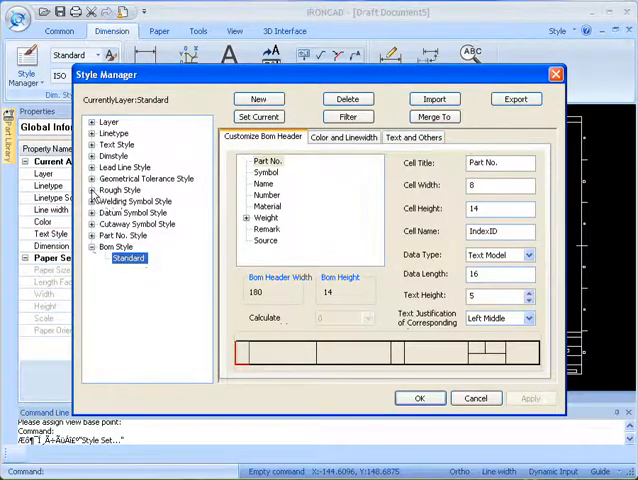
click(420, 398)
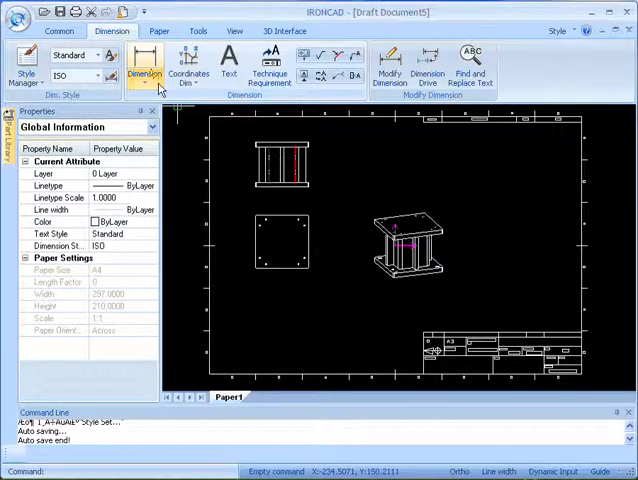
- With the Base dimension type, add the 230 length and Ø6 hole diameter to the top view
click(144, 78)
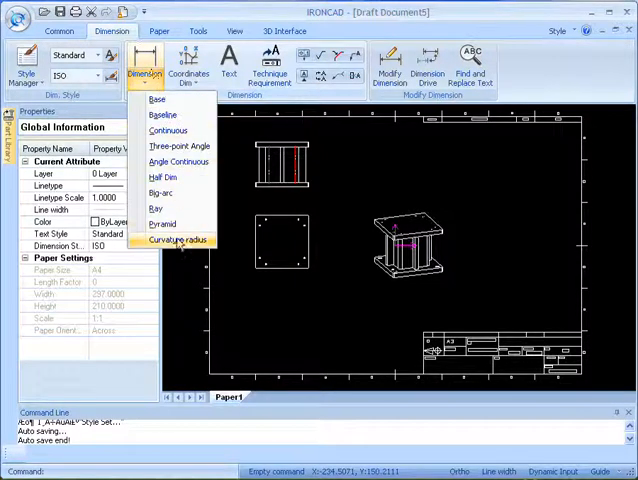
mouse_move(162, 224)
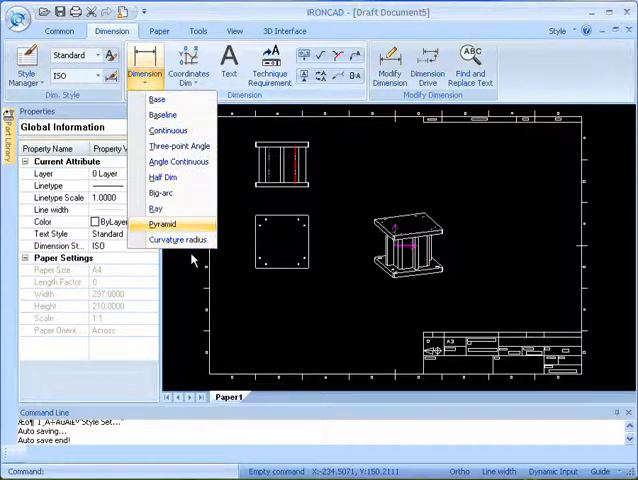
click(144, 62)
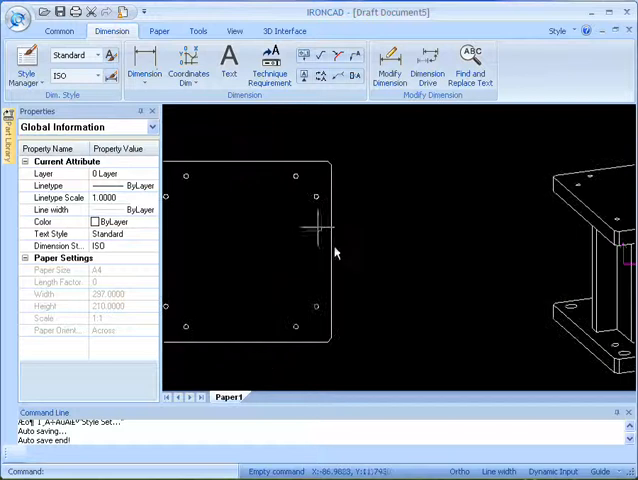
mouse_move(332, 230)
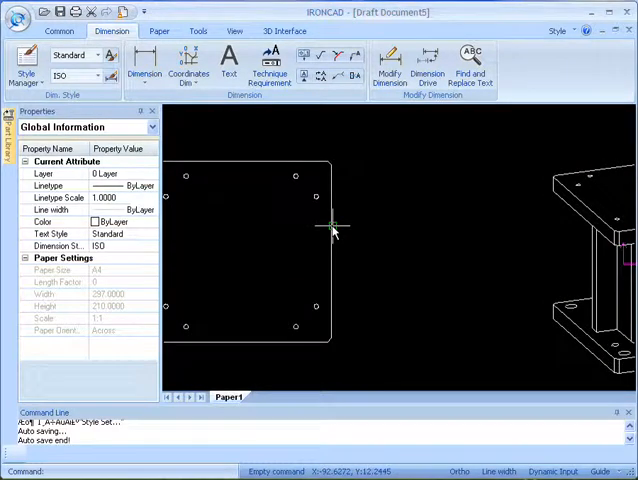
click(254, 236)
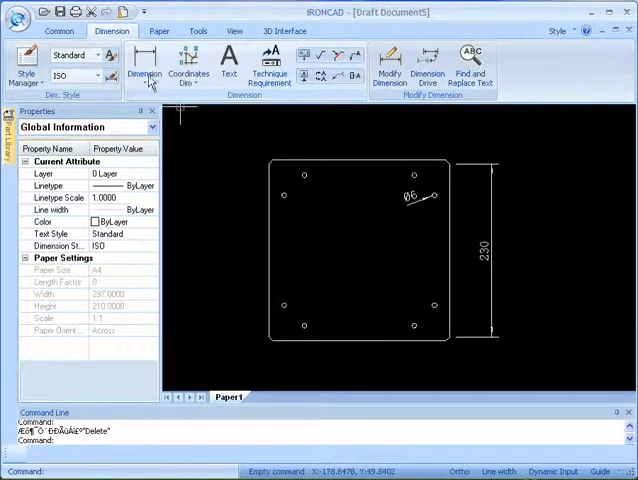
click(144, 78)
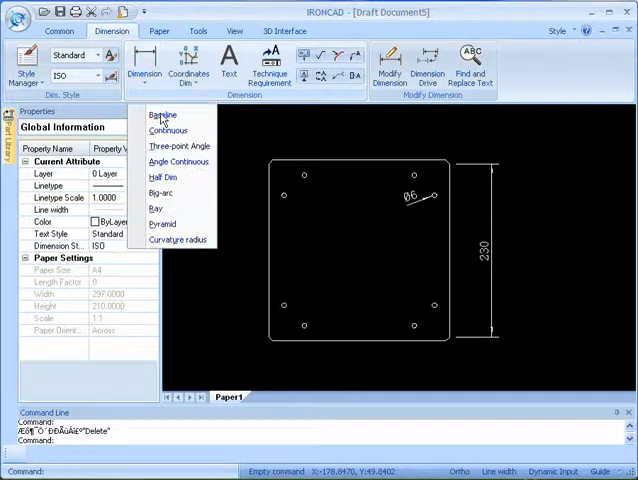
- Add Baseline dimensions from points along the top-view plate's left side
click(164, 116)
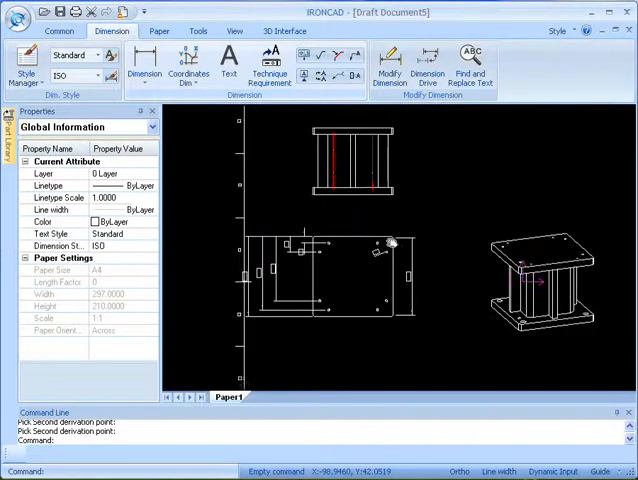
click(350, 160)
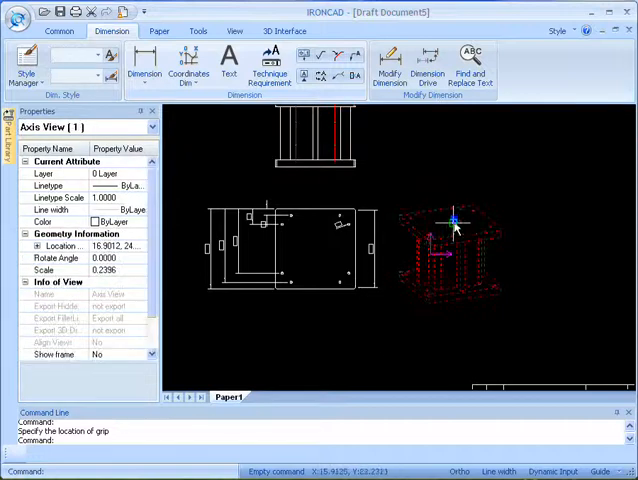
- Drag the isometric view to the right of the top view and select the 230 dimension
drag(456, 220, 552, 242)
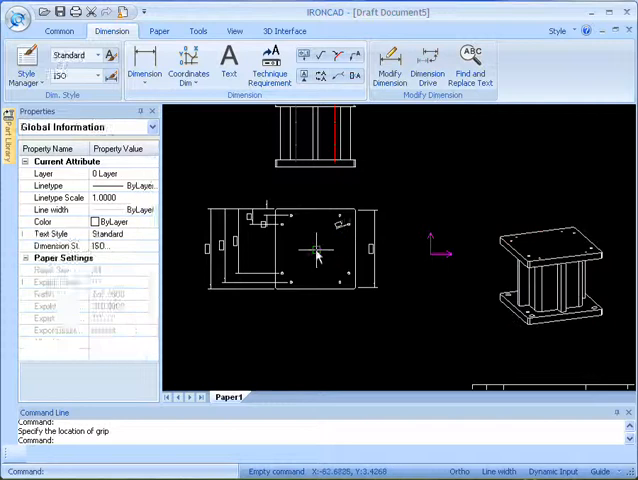
click(320, 248)
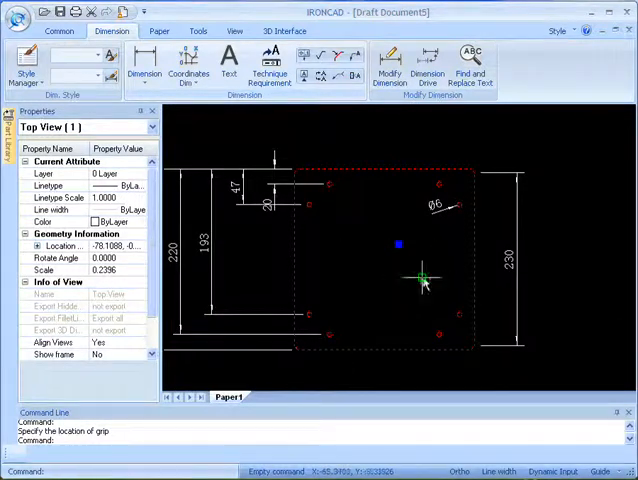
click(500, 260)
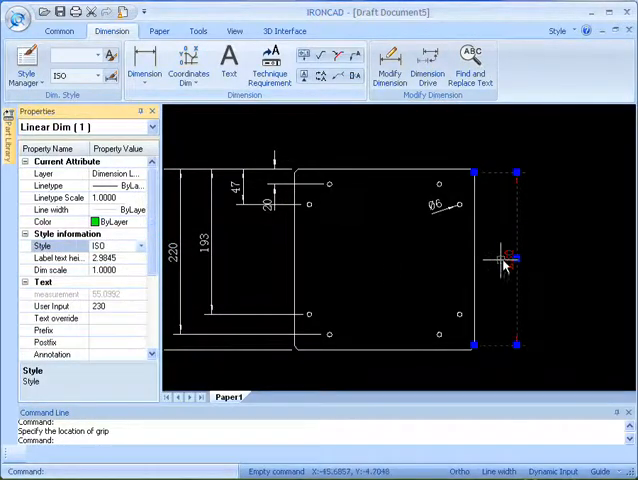
right_click(508, 258)
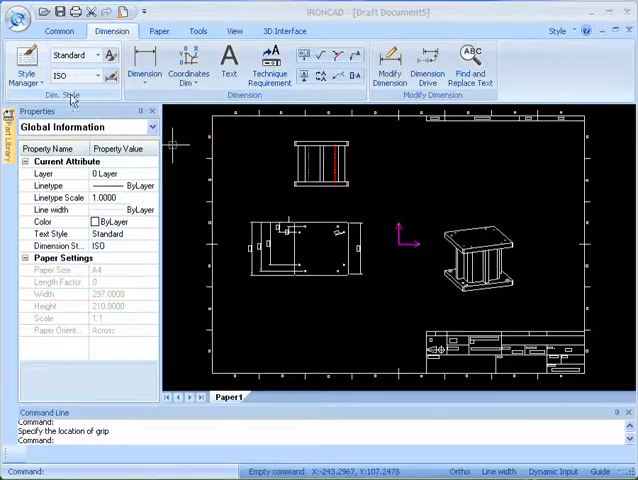
- In Style Manager, show the ISO dimension style's first arrowhead shape choices
click(26, 72)
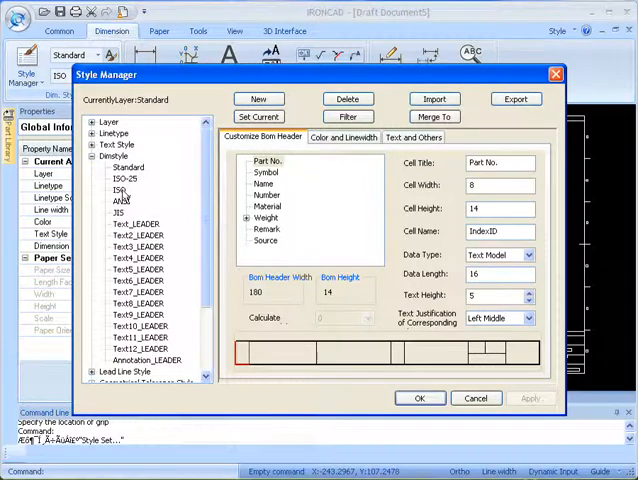
click(120, 188)
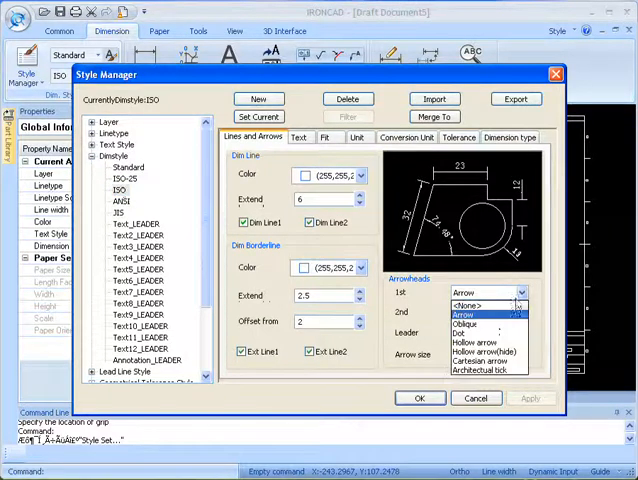
click(468, 324)
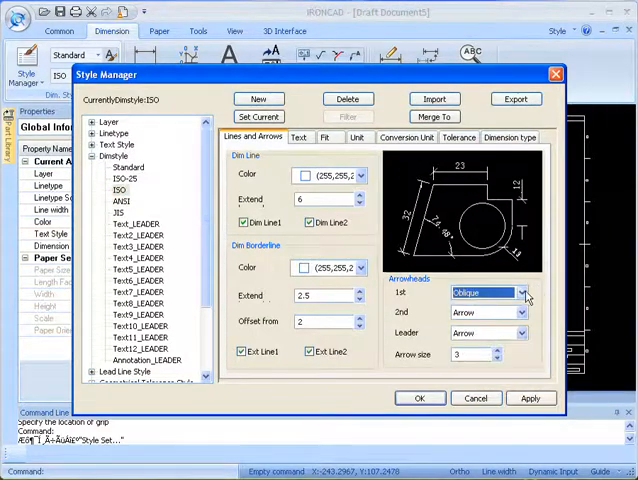
click(484, 292)
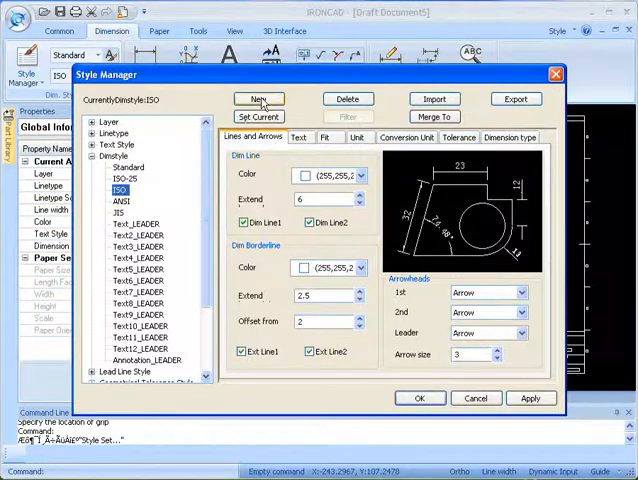
- Create a new dimension style named Custom starting from ISO
click(258, 100)
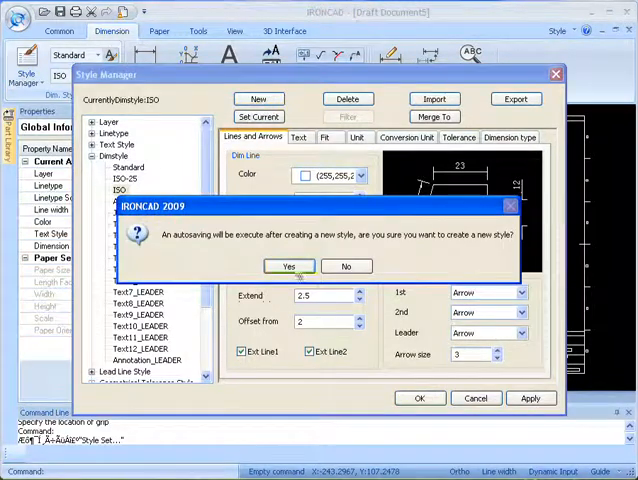
click(288, 264)
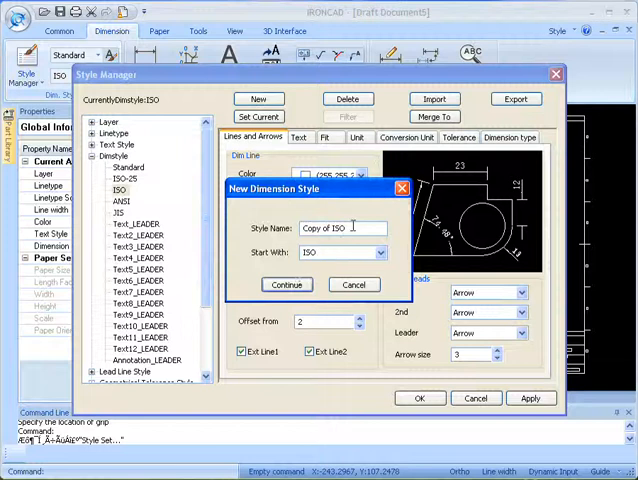
triple_click(340, 228)
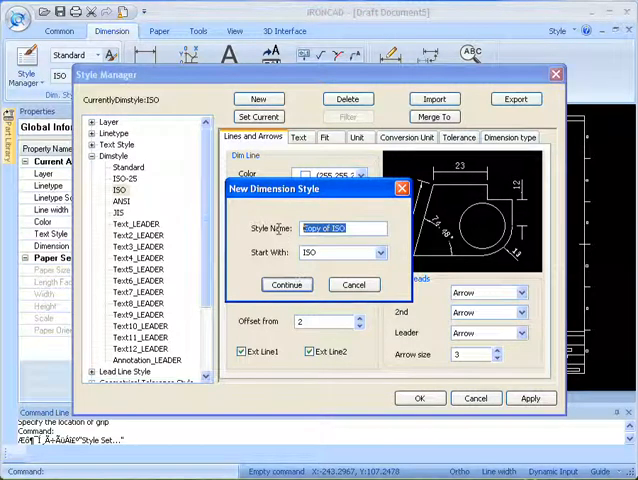
text(Custom)
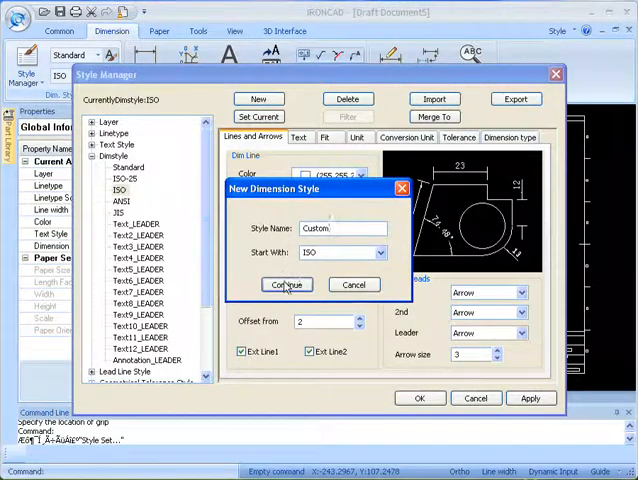
click(288, 284)
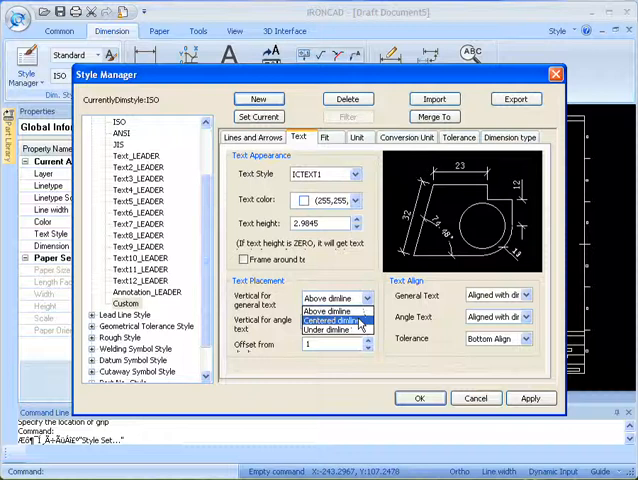
- Set Custom's general text to Centered dimline placement and accept the style
click(330, 308)
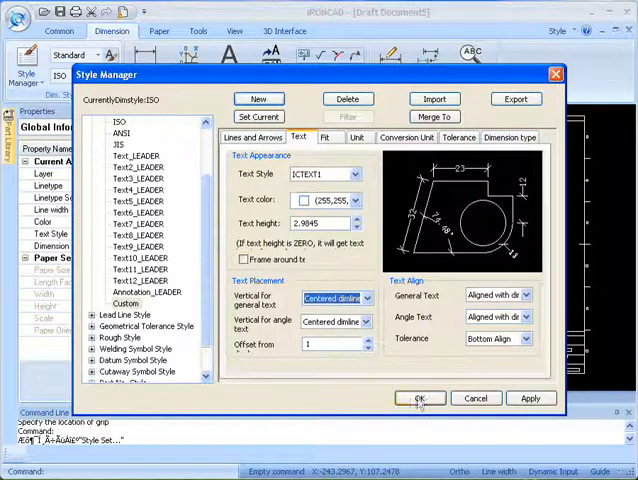
click(418, 398)
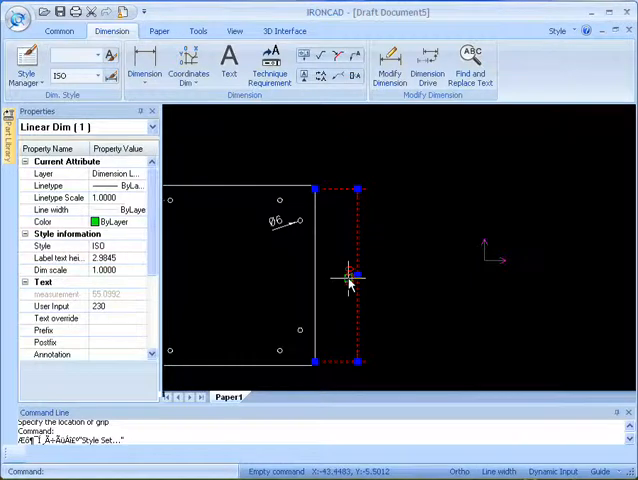
- Show the Dimension Style choices, including Custom, for the 230 dimension via its context menu
right_click(344, 276)
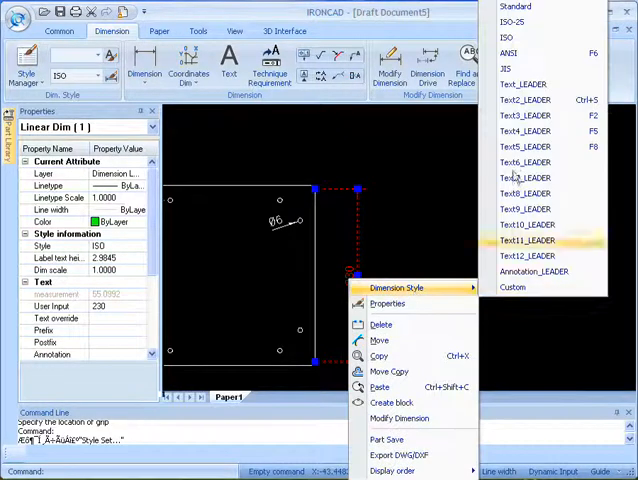